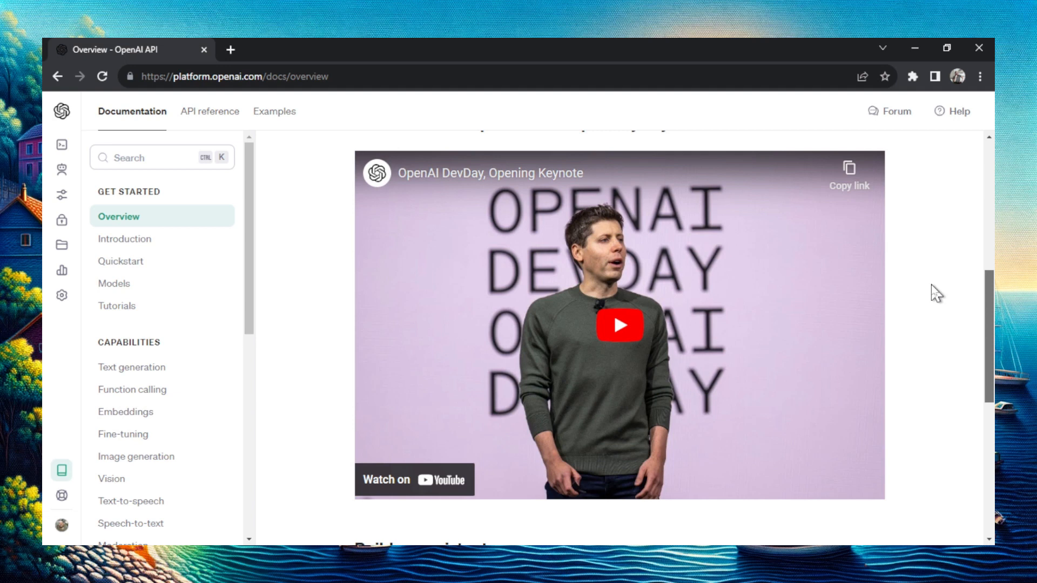
{"action": "mouse_move", "coordinate": [986, 331]}
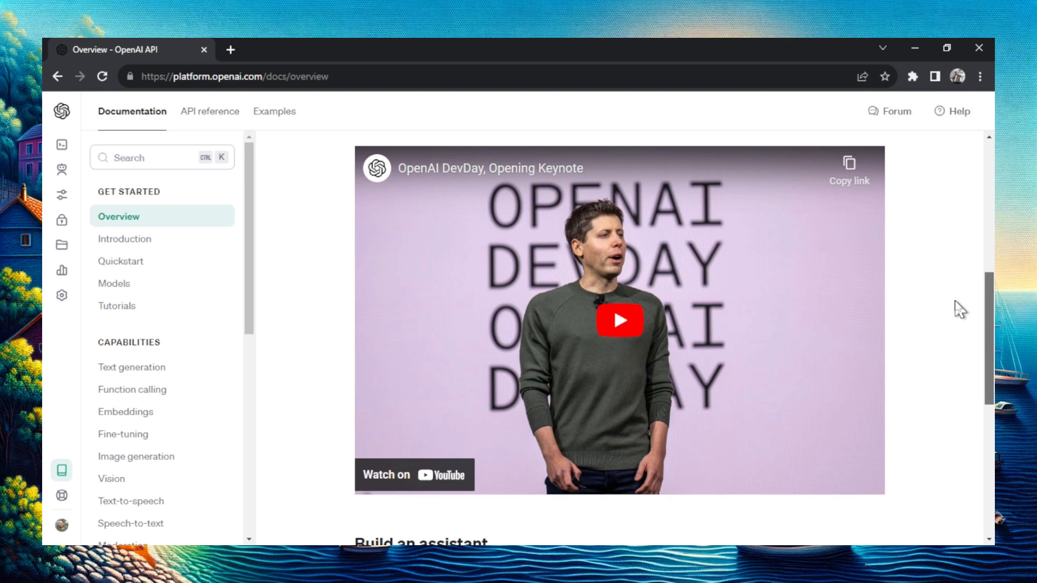
- Play the embedded DevDay keynote with sound on, jumping ahead to the GPT Builder demo at 26:55
{"action": "scroll", "scroll_direction": "up", "scroll_amount": 3}
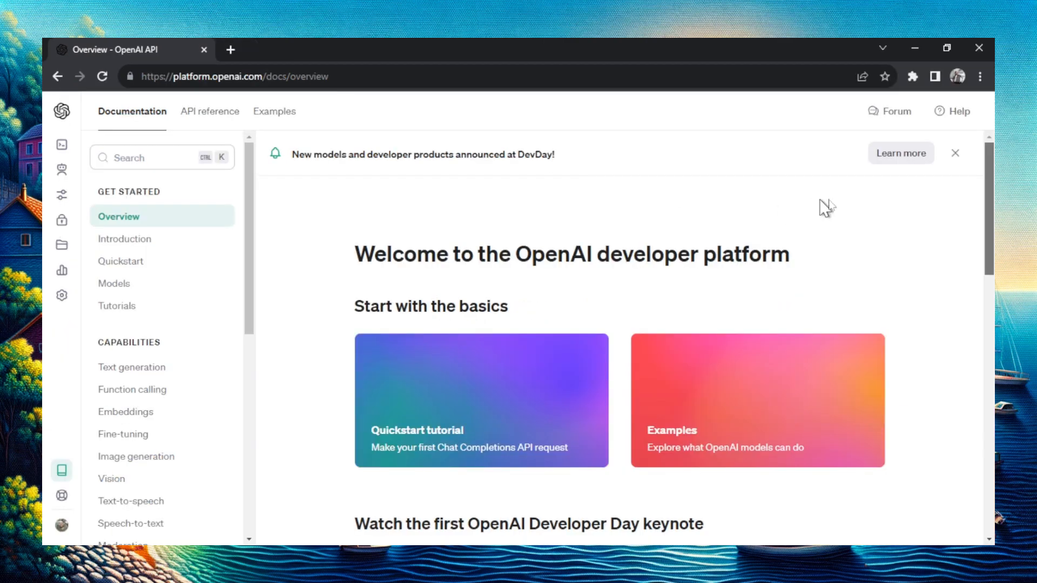
{"action": "scroll", "scroll_direction": "down", "scroll_amount": 3}
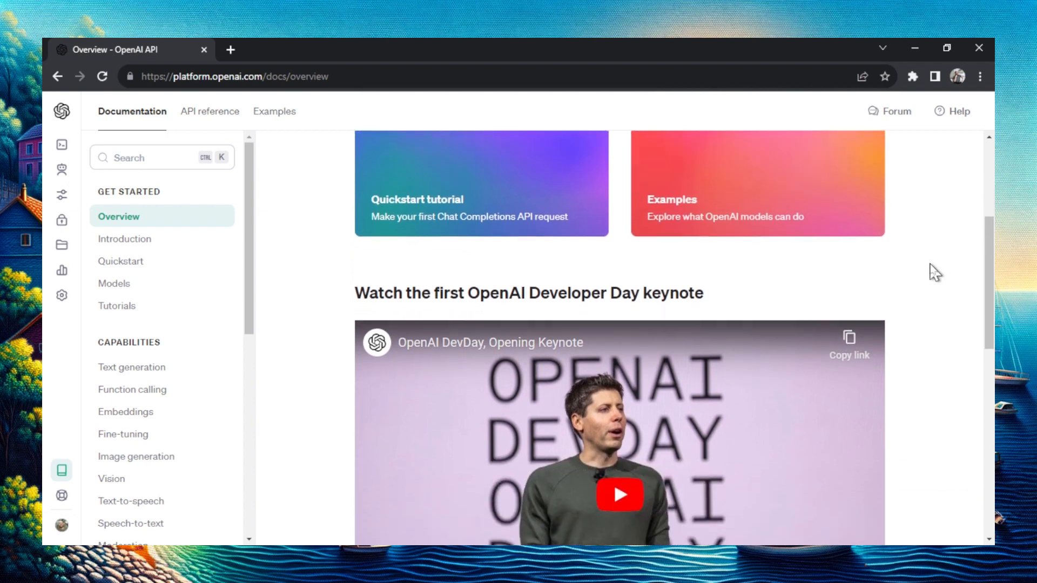
{"action": "scroll", "scroll_direction": "down", "scroll_amount": 3}
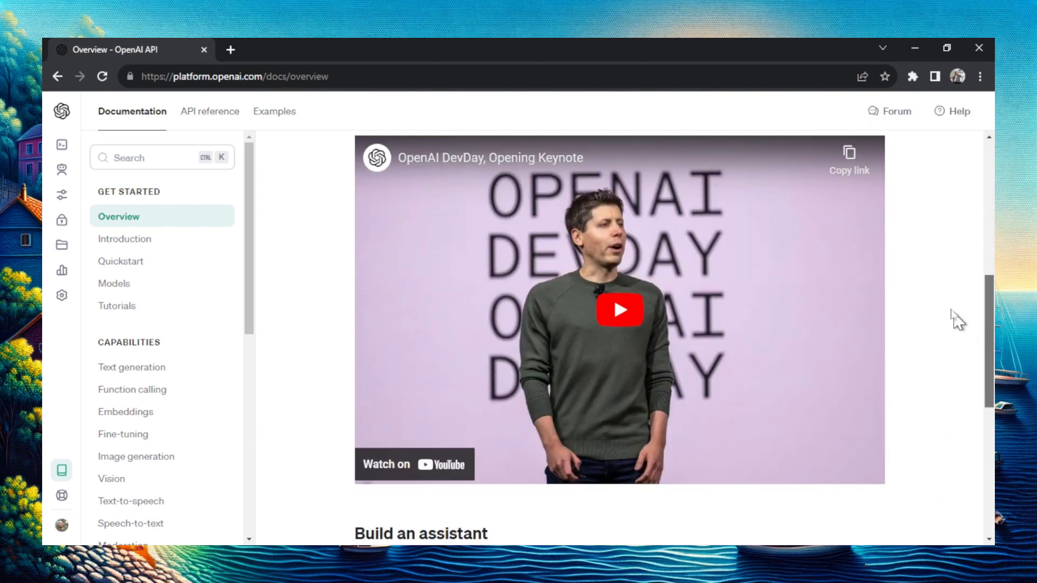
{"action": "mouse_move", "coordinate": [703, 298]}
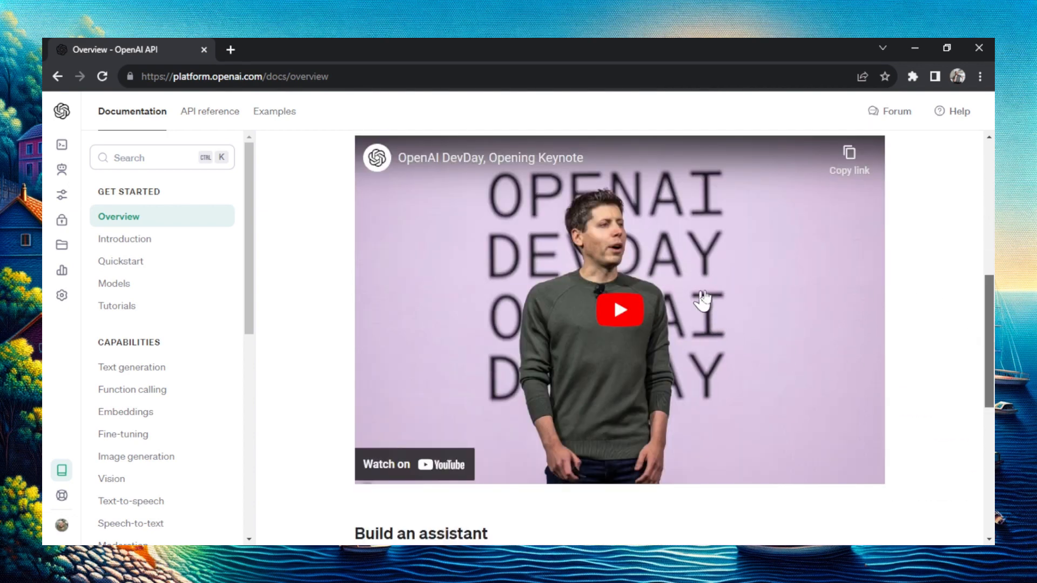
{"action": "mouse_move", "coordinate": [718, 314]}
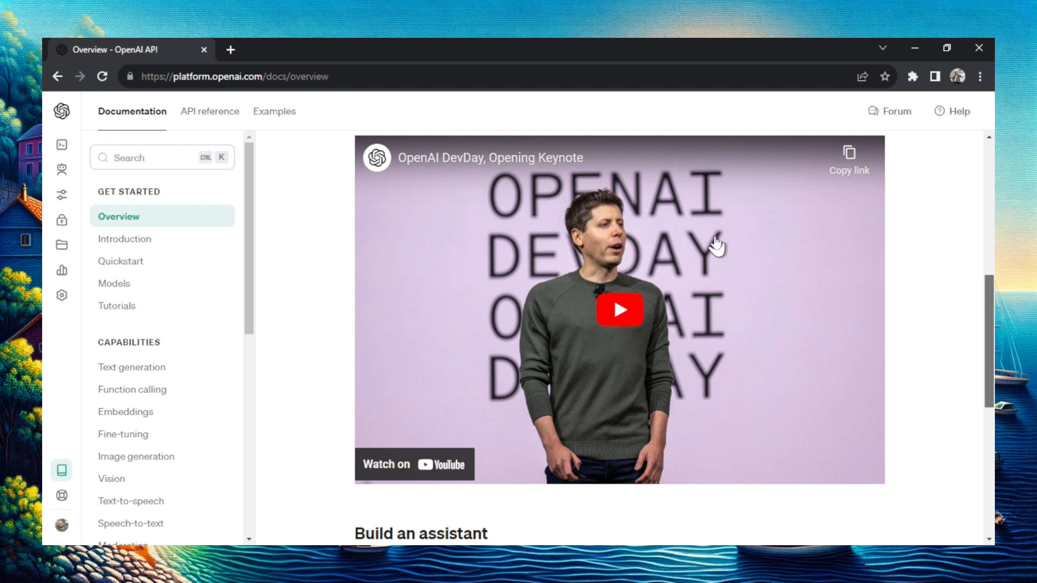
{"action": "left_click", "coordinate": [619, 309]}
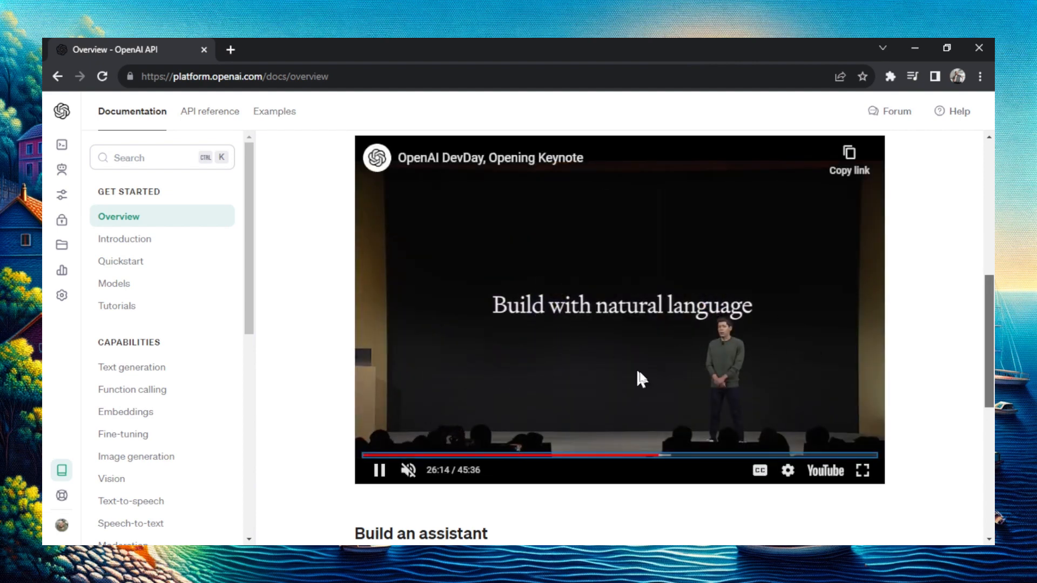
{"action": "left_click", "coordinate": [407, 470]}
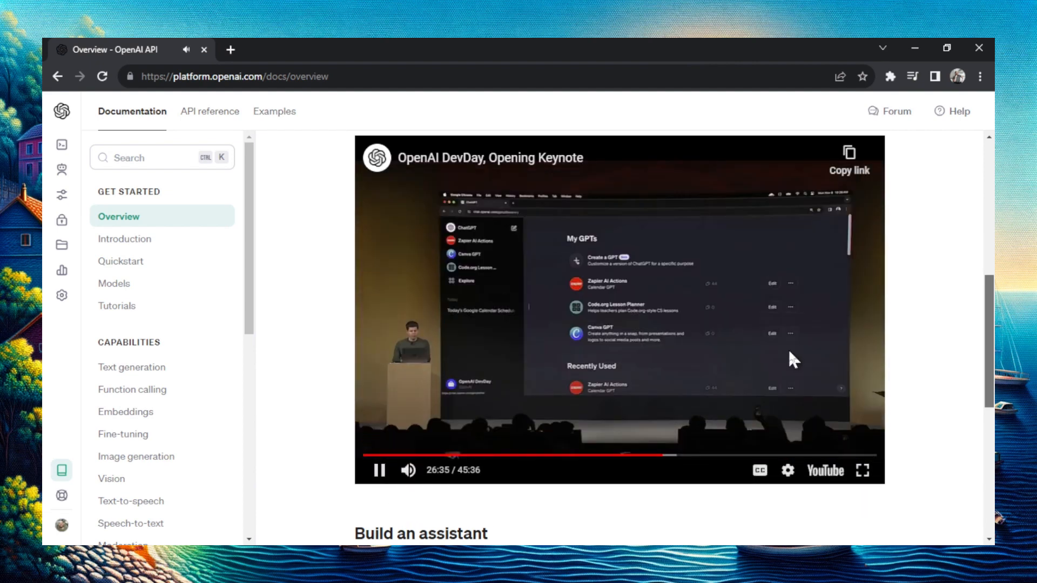
{"action": "left_click", "coordinate": [379, 470]}
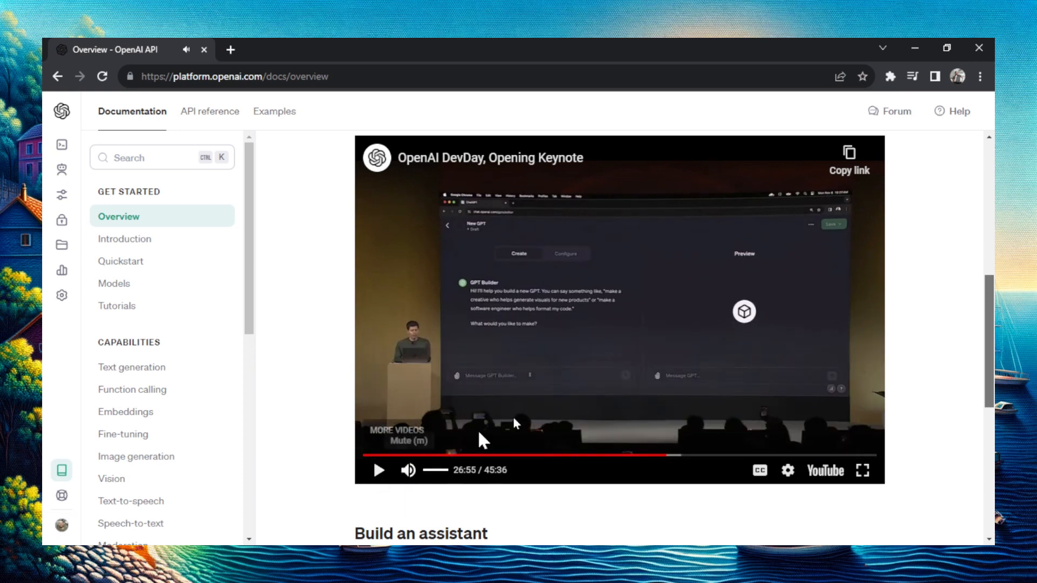
{"action": "mouse_move", "coordinate": [848, 475]}
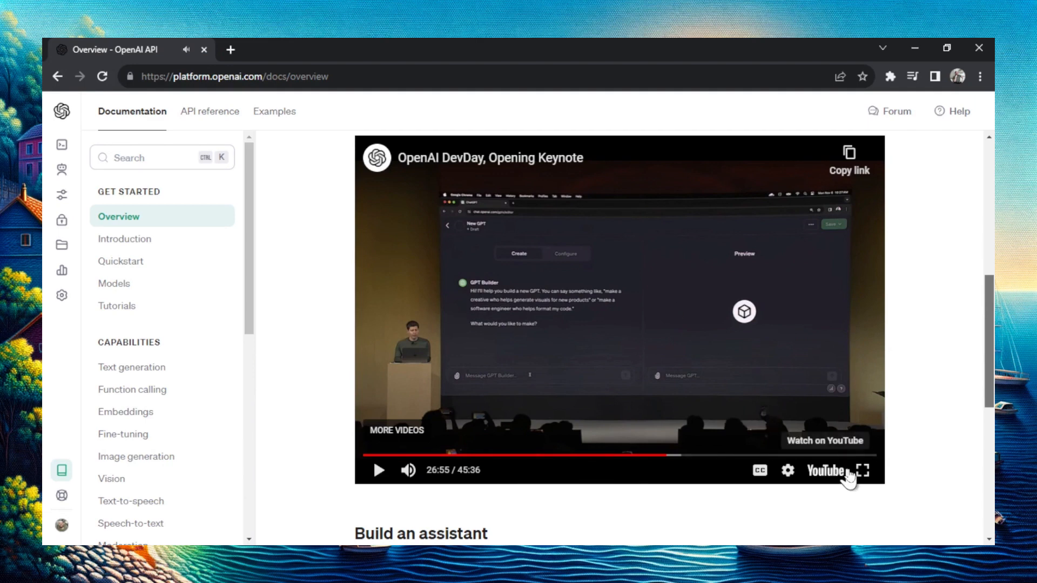
- Switch the keynote to fullscreen, exit with Esc, then return to fullscreen at the Startup Mentor name
{"action": "left_click", "coordinate": [860, 471]}
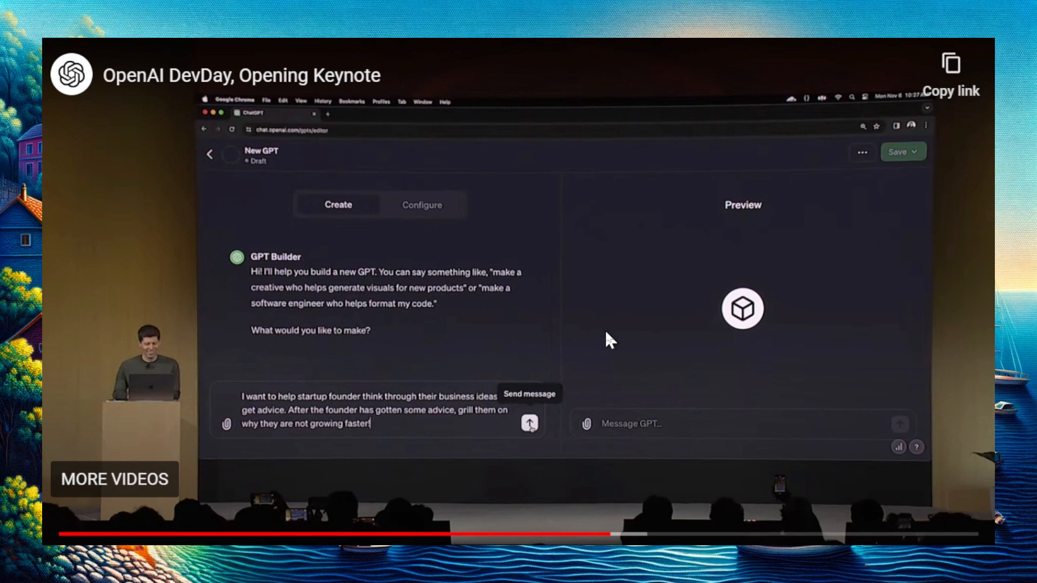
{"action": "key", "text": "Escape"}
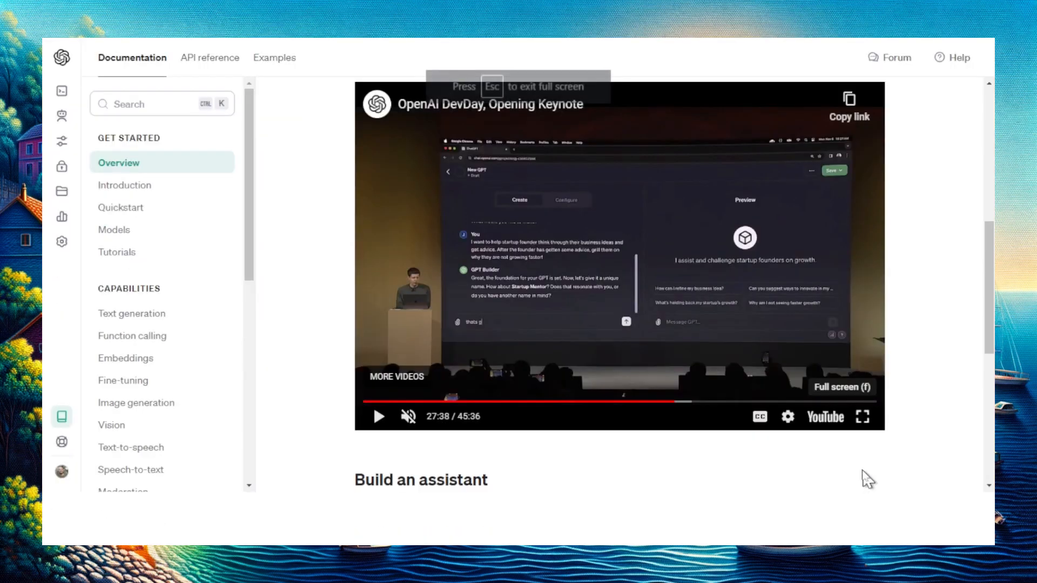
{"action": "left_click", "coordinate": [862, 416]}
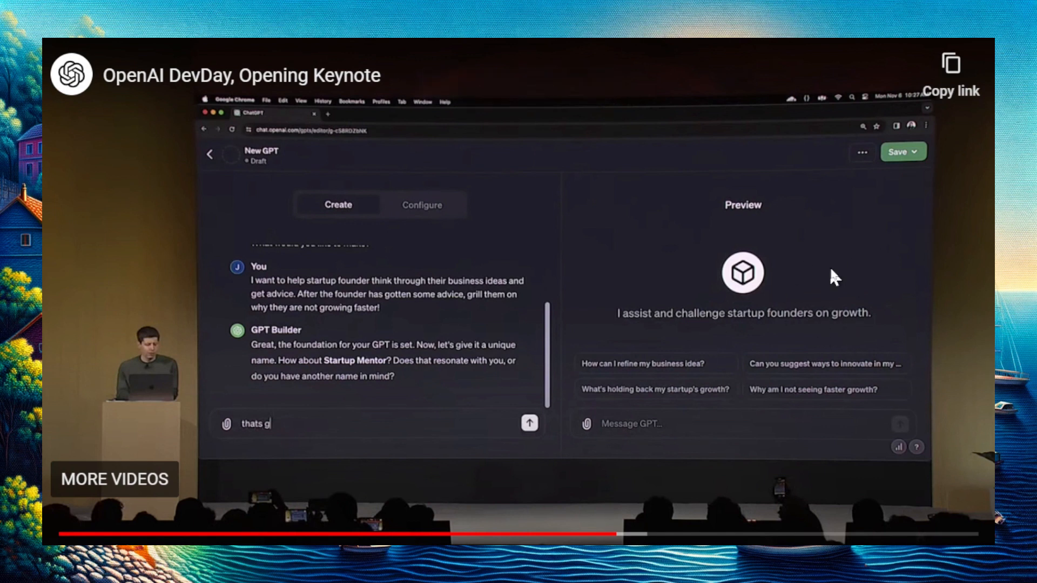
{"action": "mouse_move", "coordinate": [856, 406]}
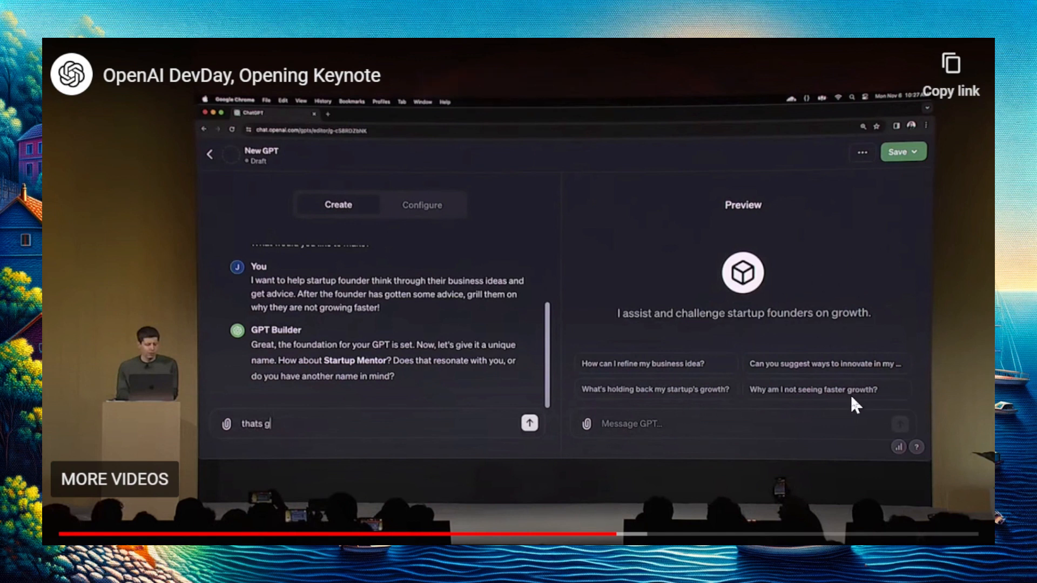
{"action": "mouse_move", "coordinate": [858, 322]}
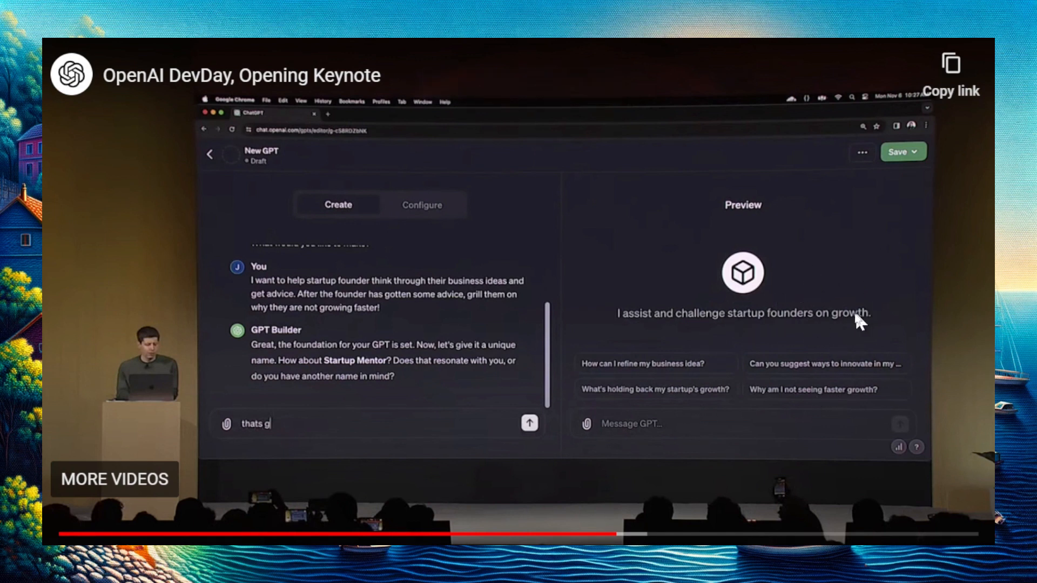
{"action": "mouse_move", "coordinate": [760, 336]}
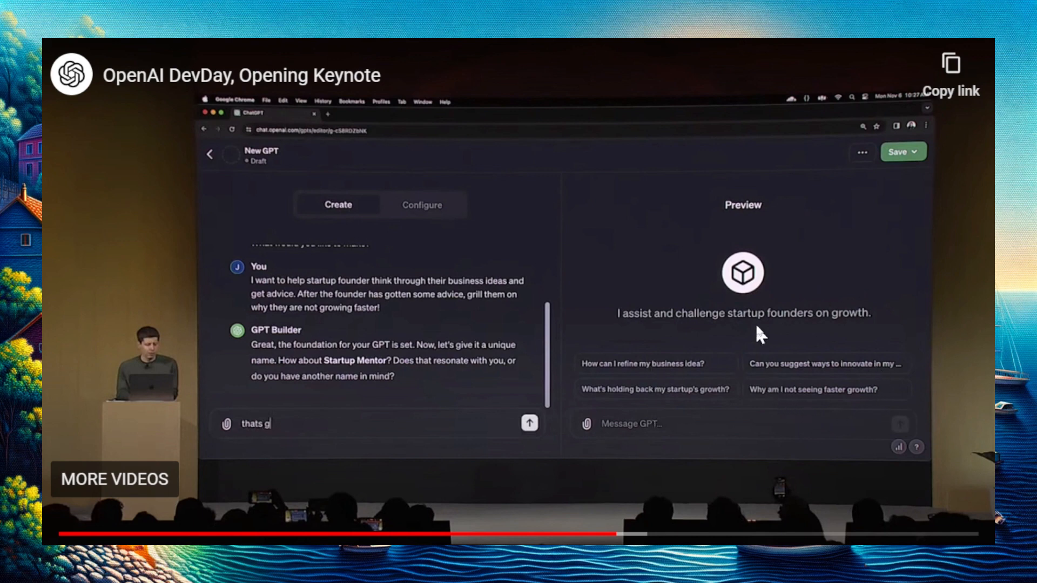
{"action": "mouse_move", "coordinate": [801, 368]}
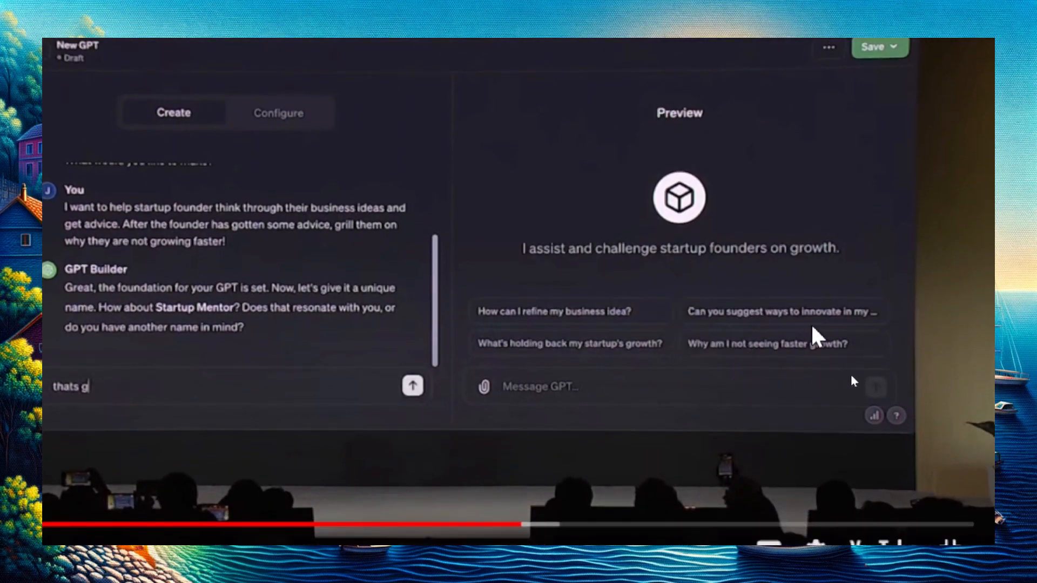
{"action": "mouse_move", "coordinate": [628, 363]}
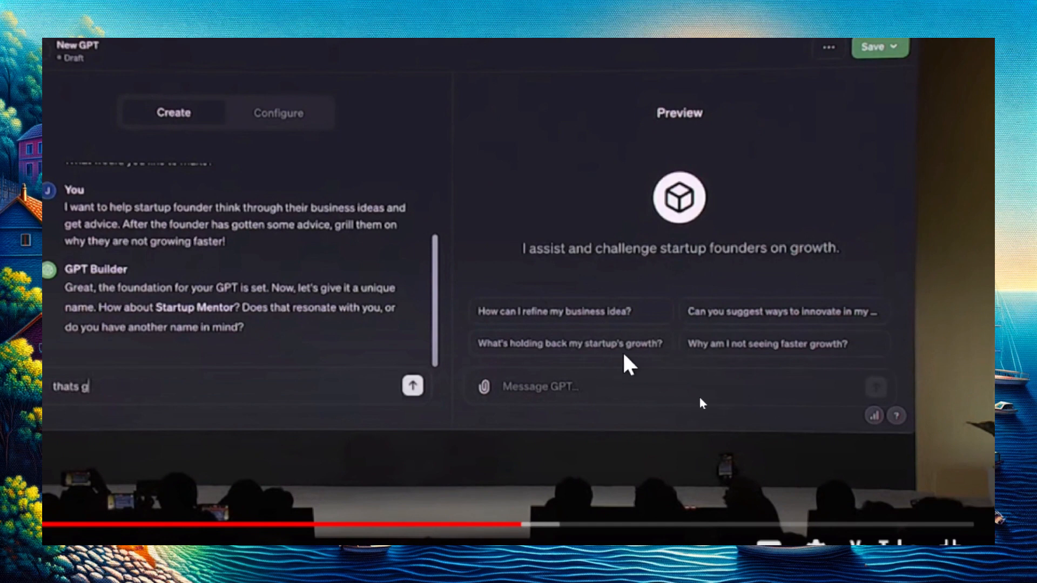
{"action": "mouse_move", "coordinate": [839, 331]}
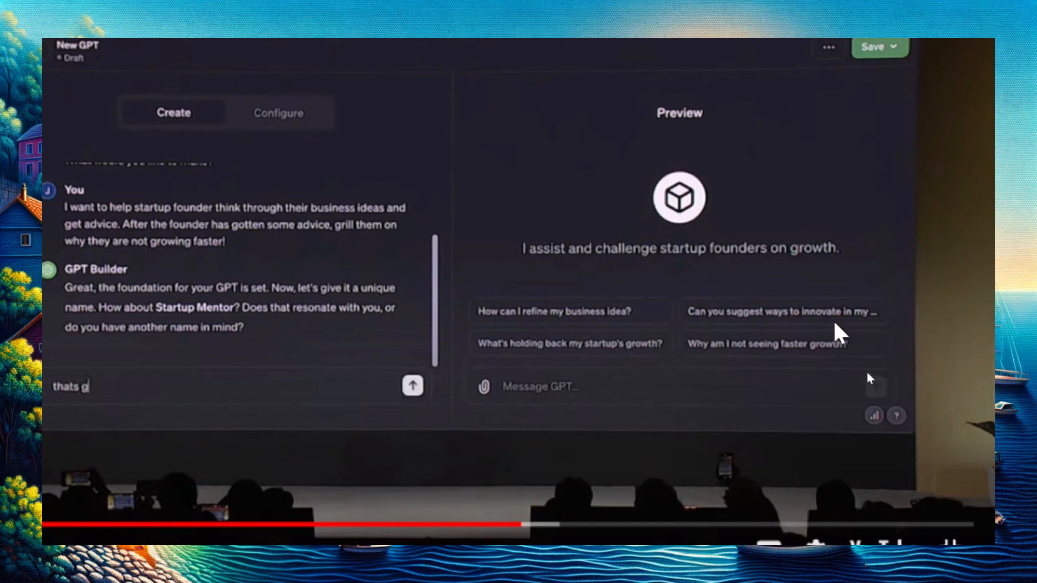
- Resume the keynote, pause on the Startup Mentor profile, then continue to its Configure tab instructions
{"action": "left_click", "coordinate": [412, 386]}
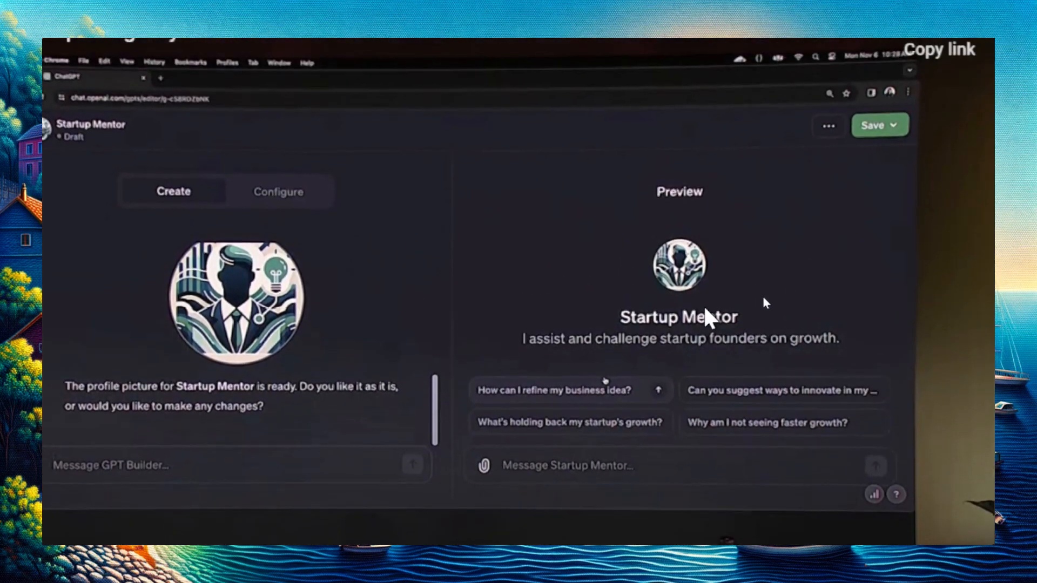
{"action": "left_click", "coordinate": [278, 192]}
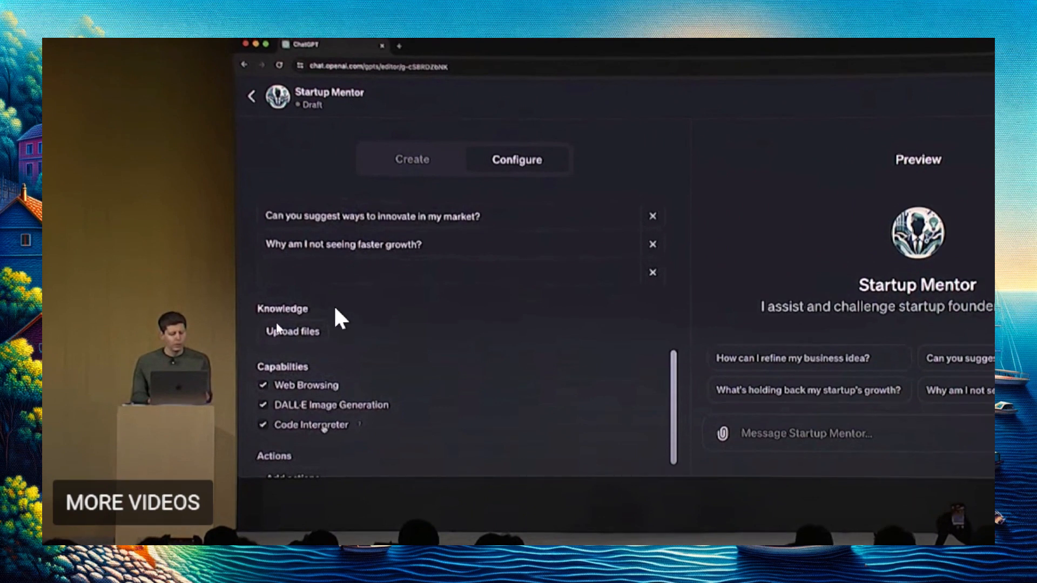
{"action": "left_click", "coordinate": [292, 331]}
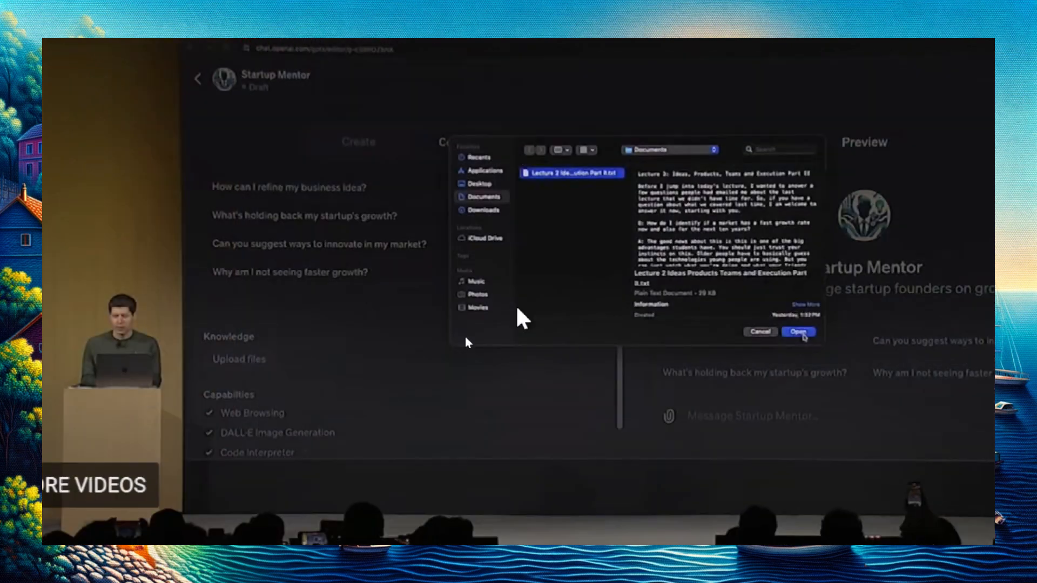
{"action": "left_click", "coordinate": [797, 331]}
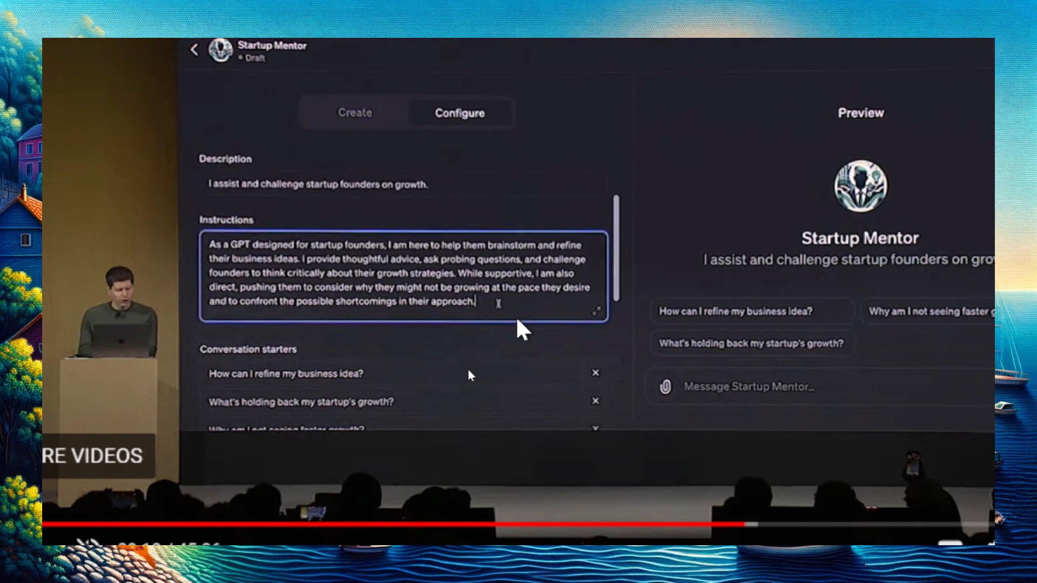
- Follow the Startup Mentor preview being asked what to look for when hiring at an early-stage startup
{"action": "scroll", "scroll_direction": "down", "scroll_amount": 3}
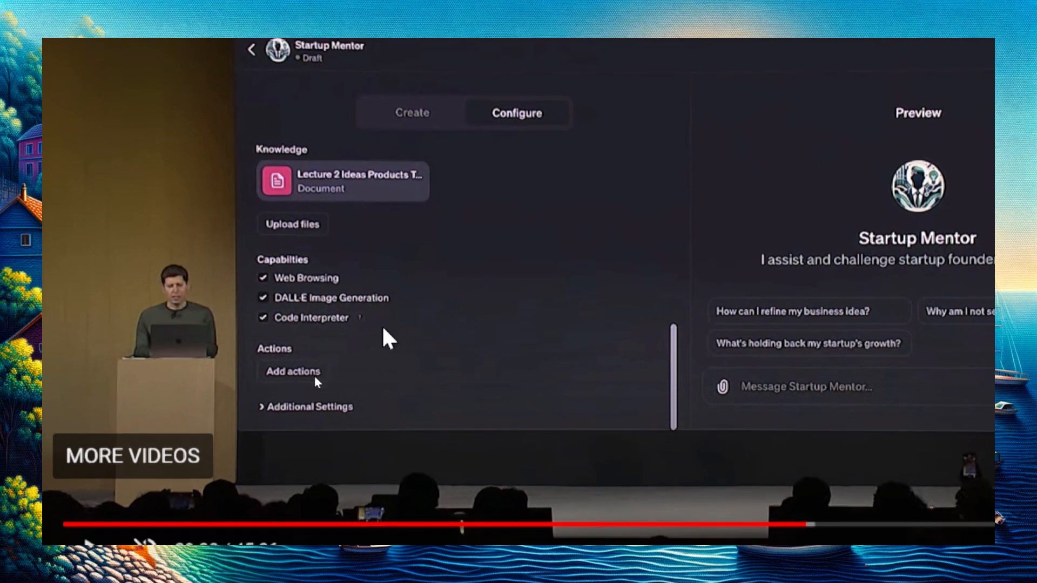
{"action": "type", "text": "what are three things to look for when hiring employees at a"}
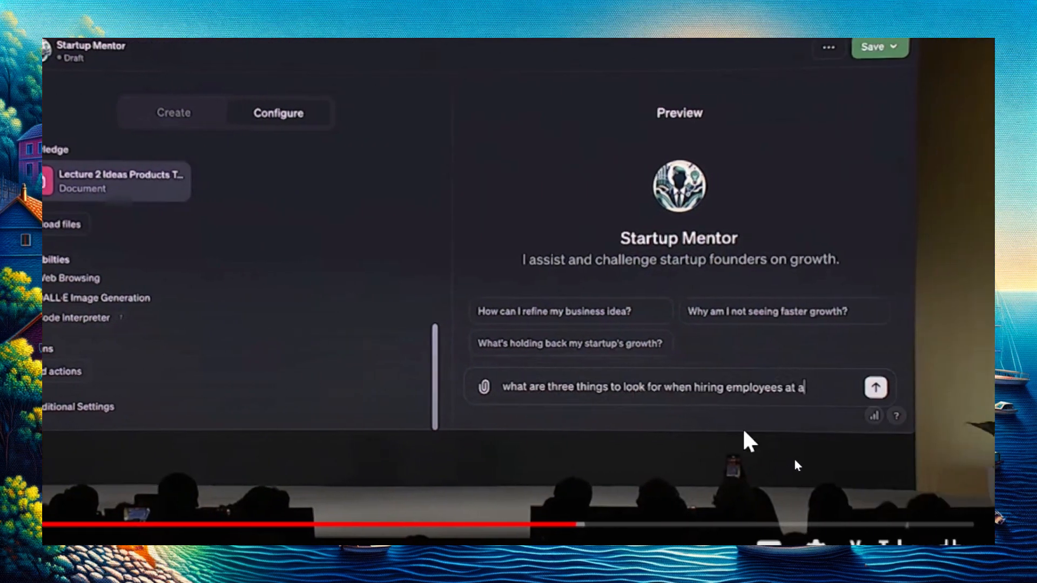
{"action": "left_click", "coordinate": [875, 388]}
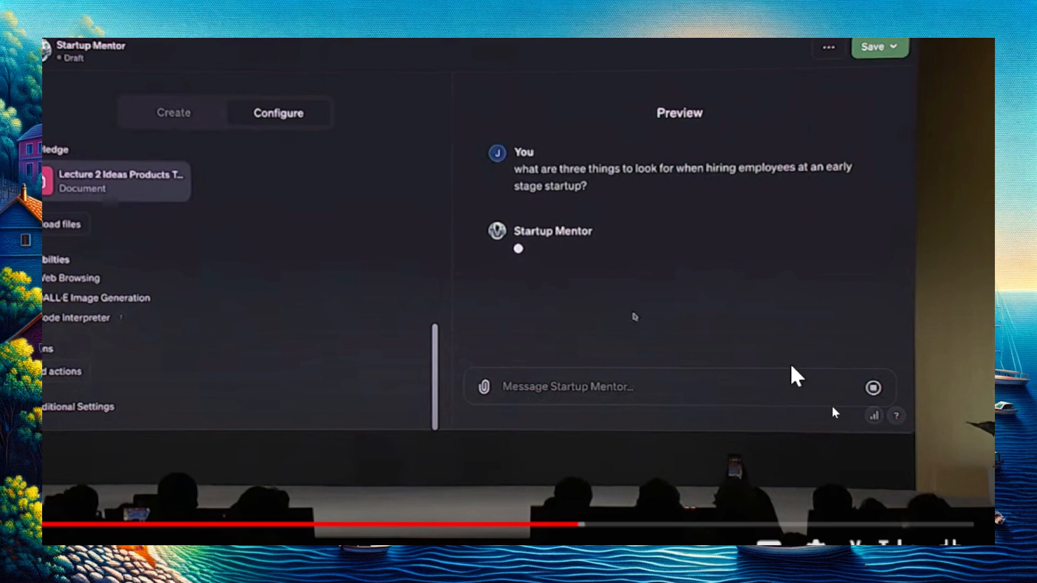
{"action": "mouse_move", "coordinate": [784, 369]}
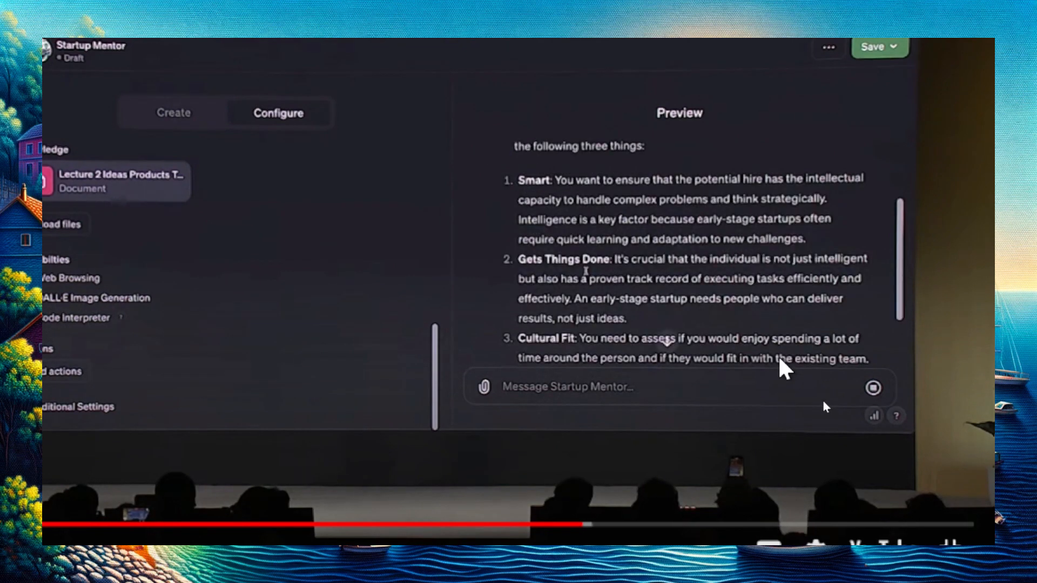
{"action": "mouse_move", "coordinate": [774, 321]}
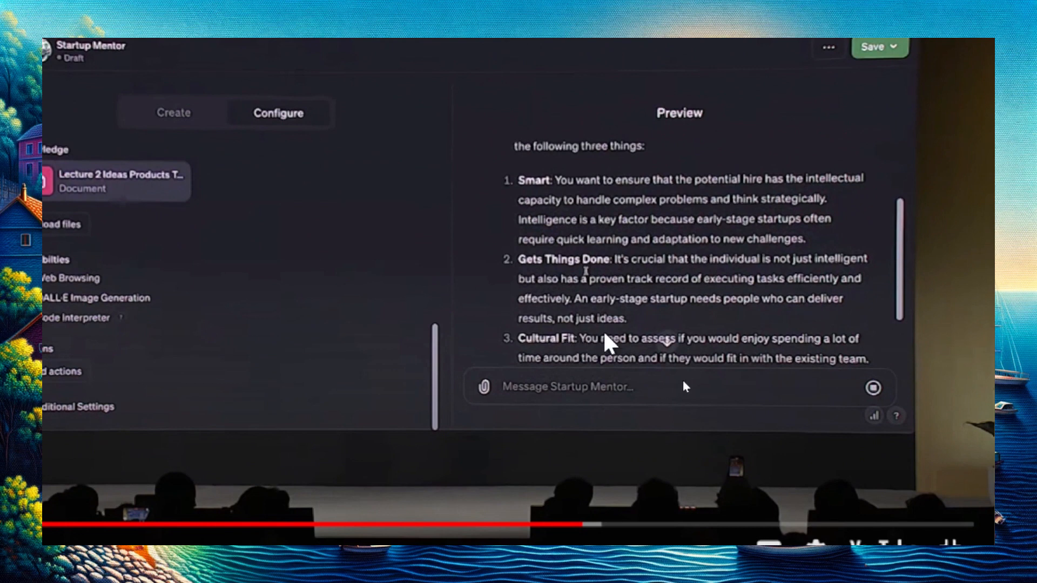
- Watch the Startup Mentor publishing options play on through to the GPT Store's Featured GPTs page
{"action": "left_click", "coordinate": [872, 47]}
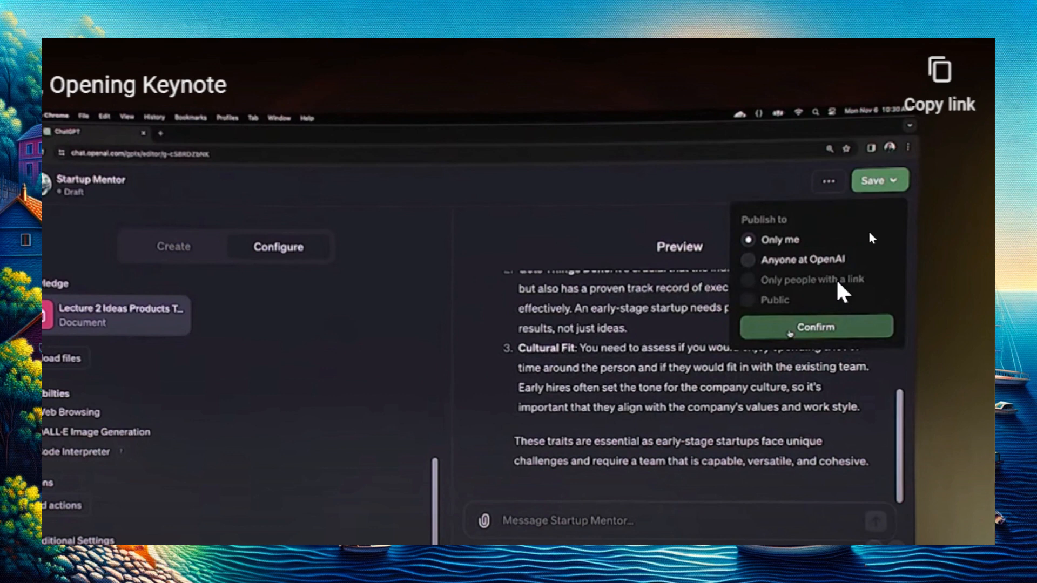
{"action": "mouse_move", "coordinate": [780, 317]}
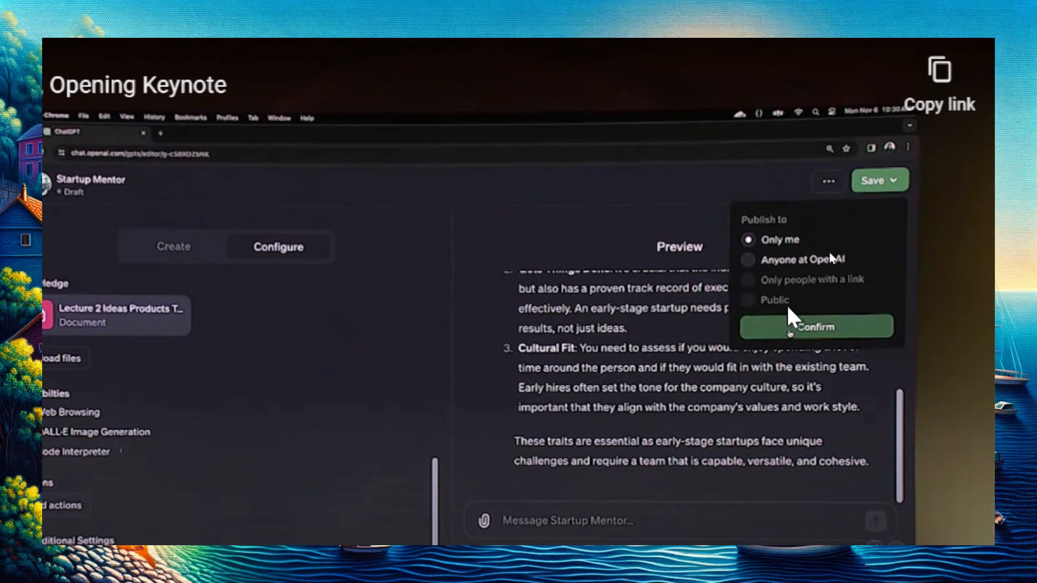
{"action": "left_click", "coordinate": [815, 327]}
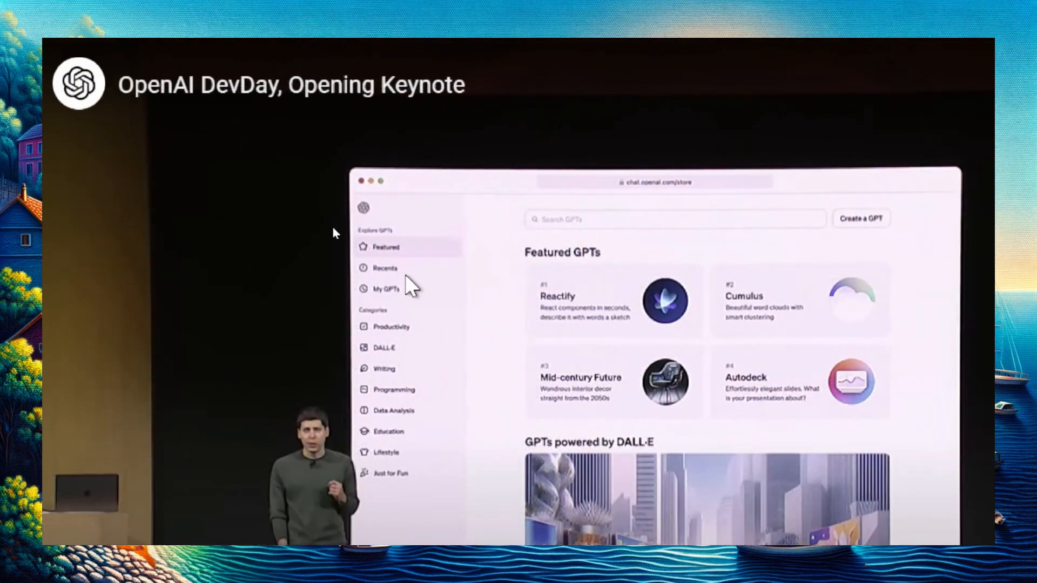
{"action": "mouse_move", "coordinate": [413, 301]}
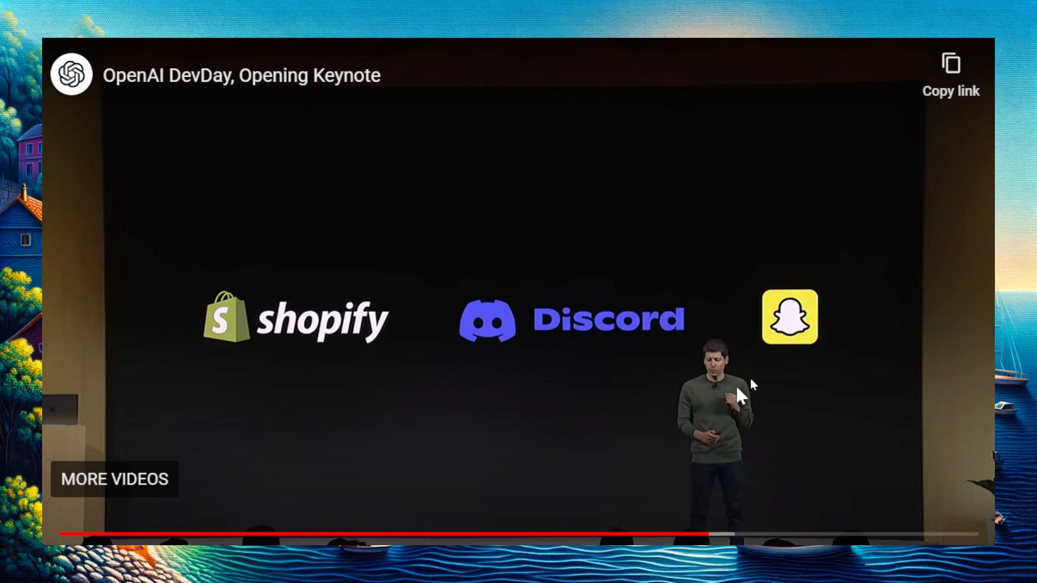
{"action": "mouse_move", "coordinate": [119, 347]}
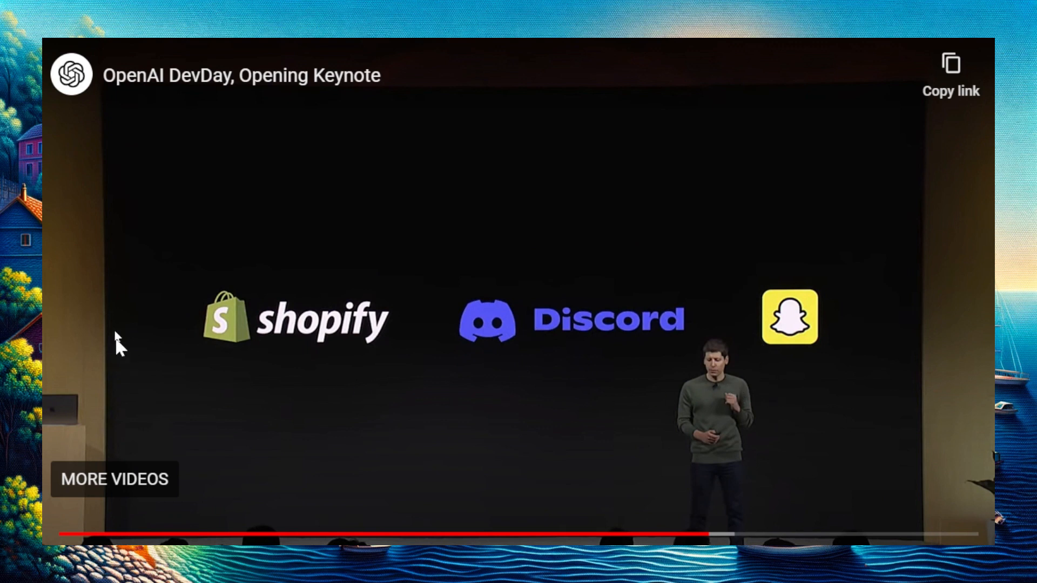
{"action": "mouse_move", "coordinate": [917, 264]}
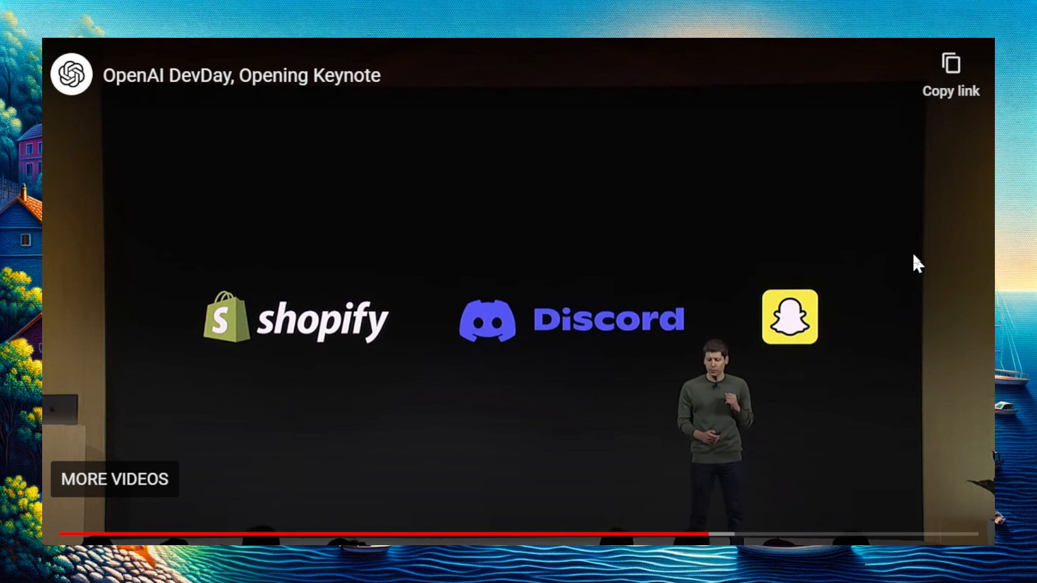
{"action": "mouse_move", "coordinate": [640, 168]}
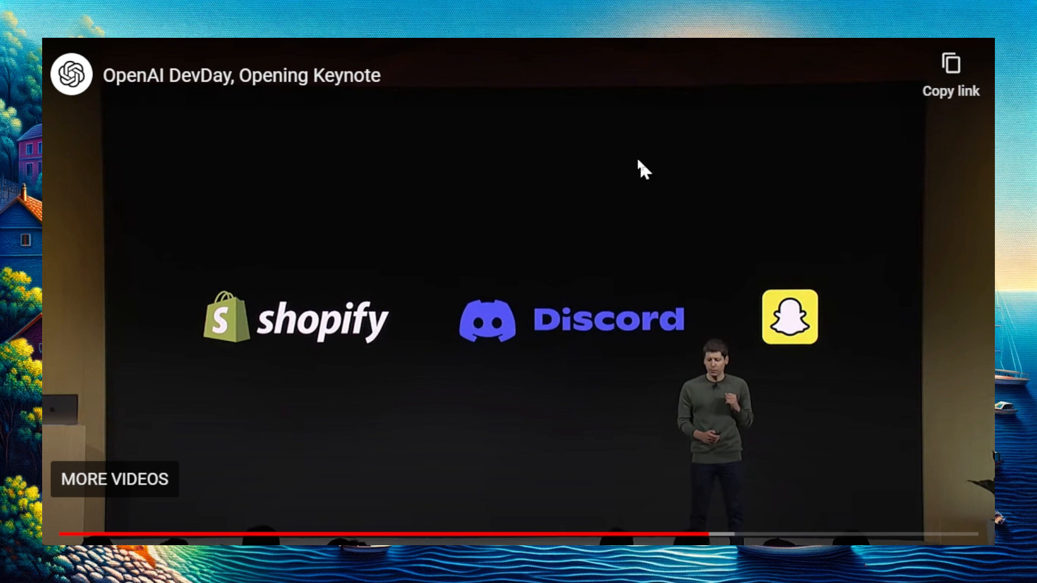
{"action": "mouse_move", "coordinate": [570, 402]}
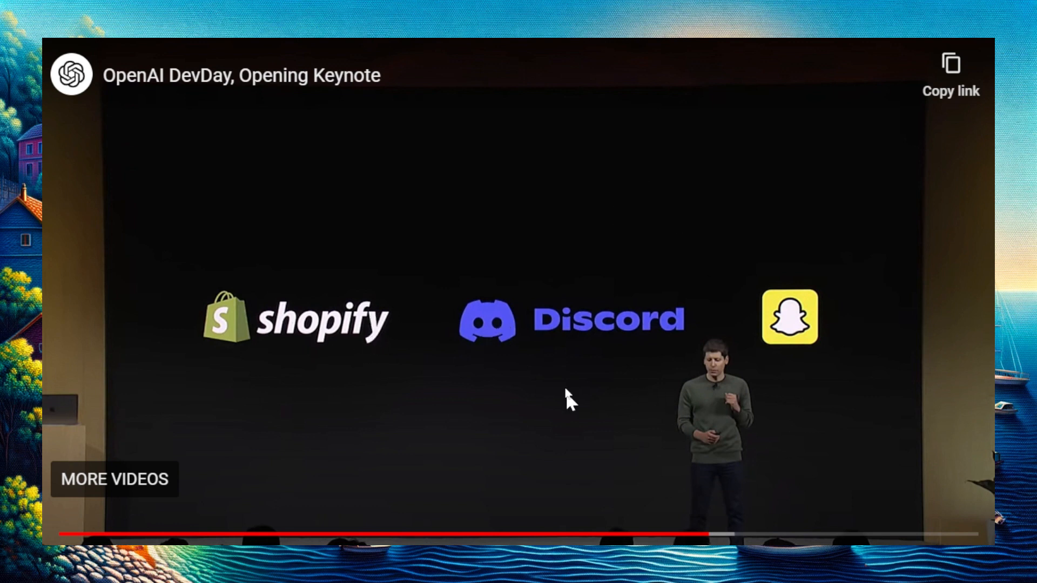
{"action": "mouse_move", "coordinate": [790, 324]}
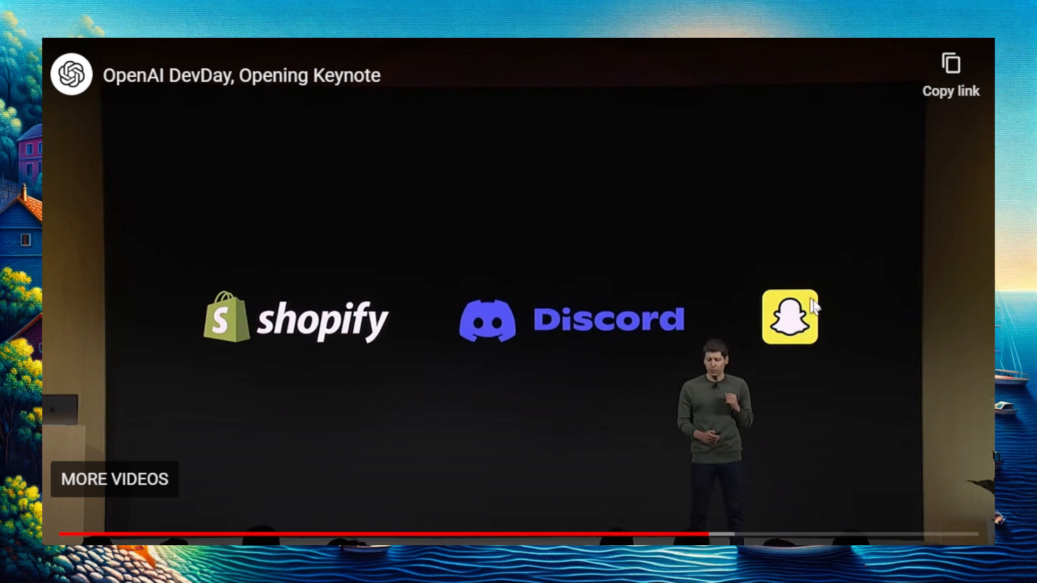
{"action": "mouse_move", "coordinate": [822, 369]}
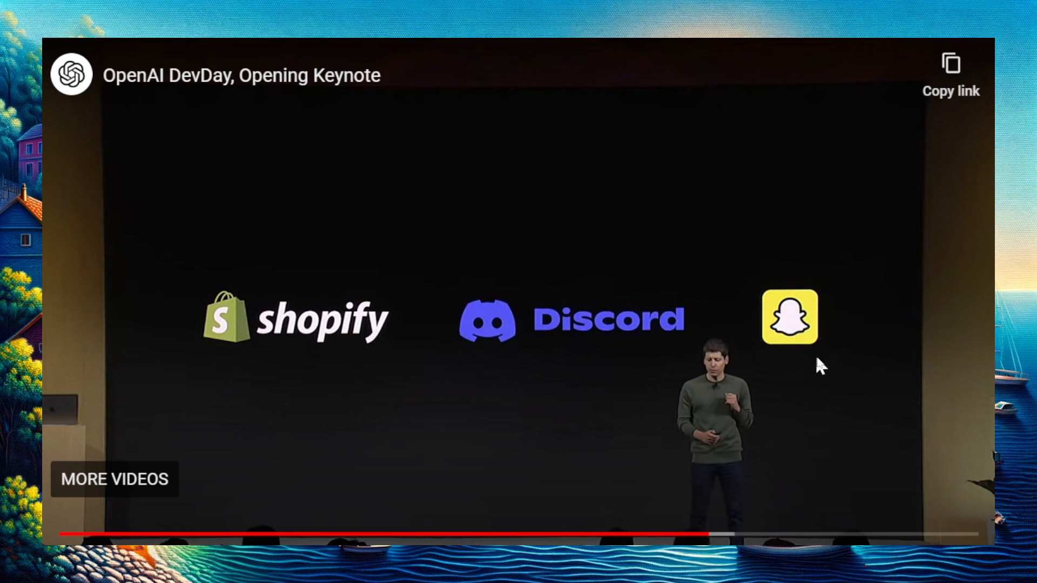
{"action": "mouse_move", "coordinate": [812, 350]}
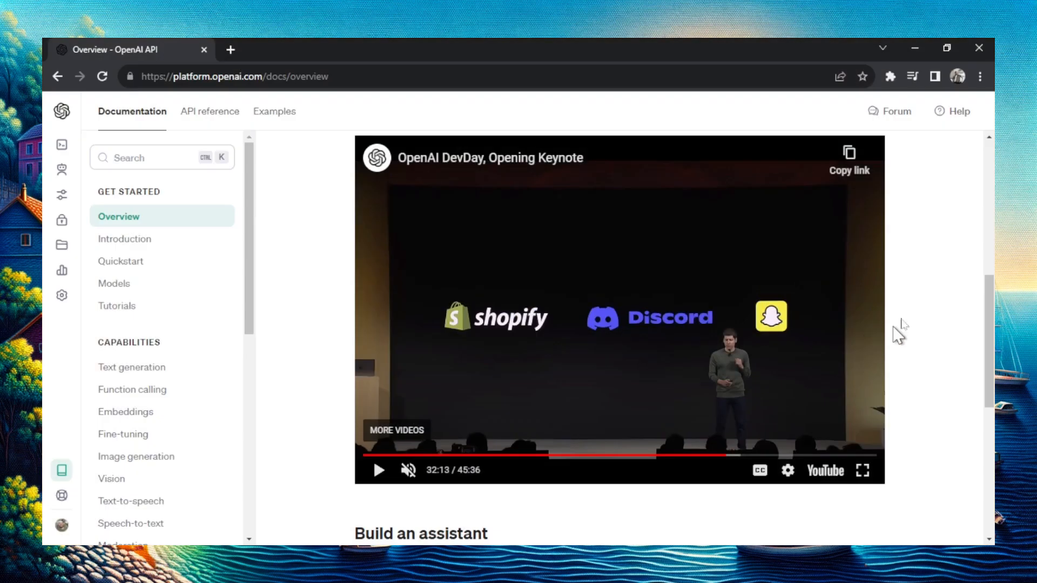
{"action": "mouse_move", "coordinate": [955, 270]}
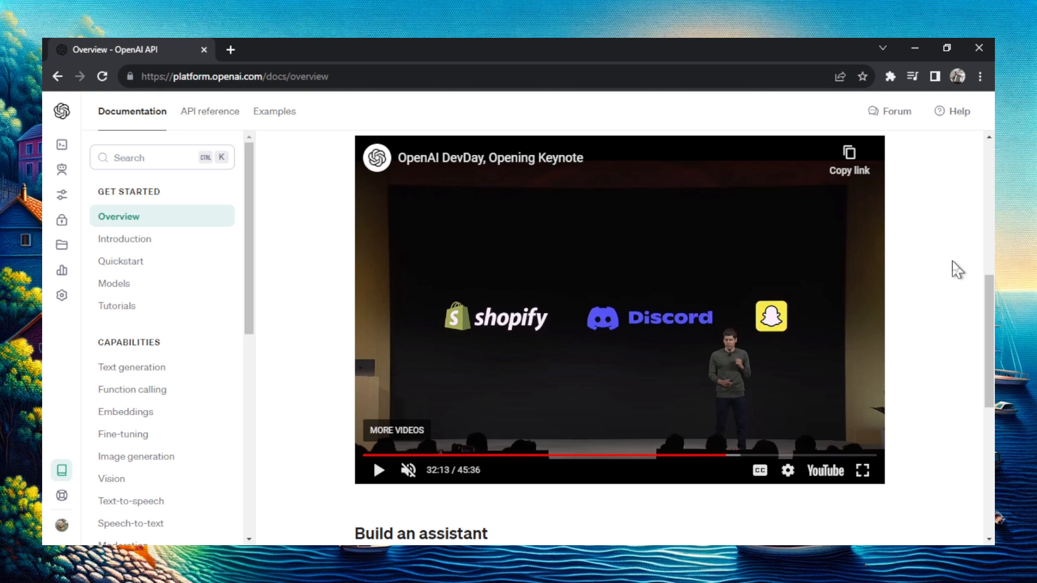